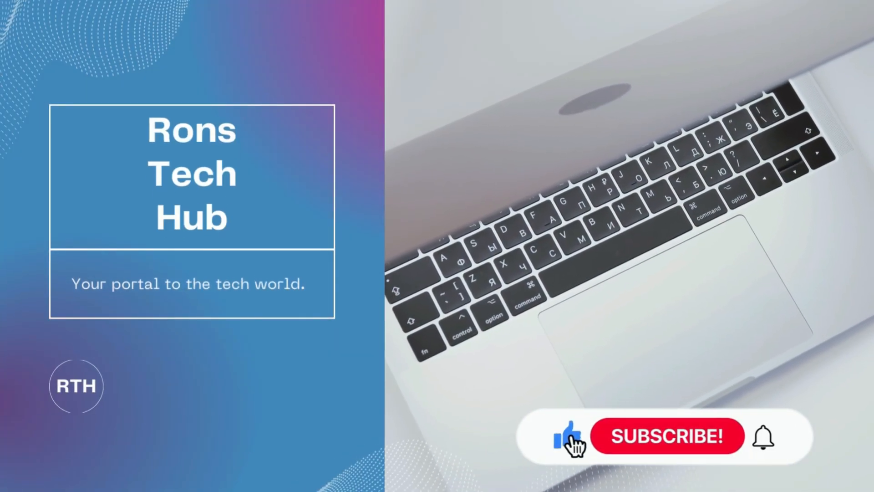
Step: Select the RonsTechHub account on VM 100's Debian 12 login screen to sign in
click(667, 436)
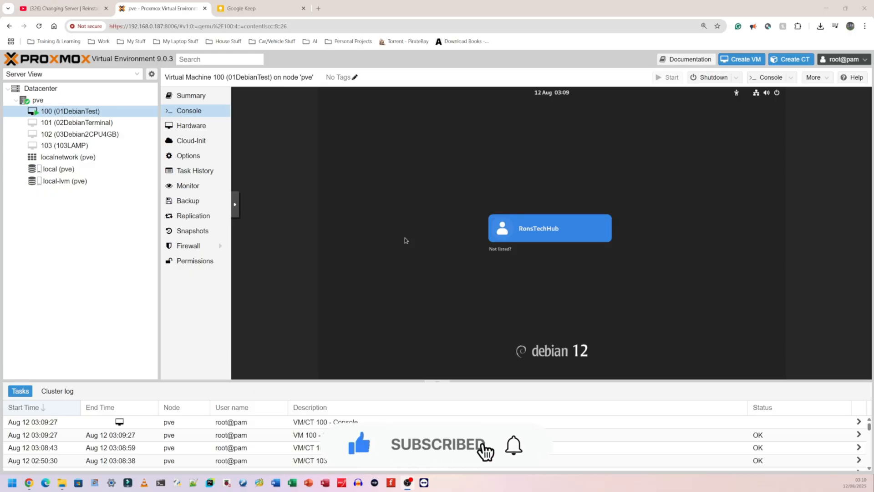
mouse_move(532, 255)
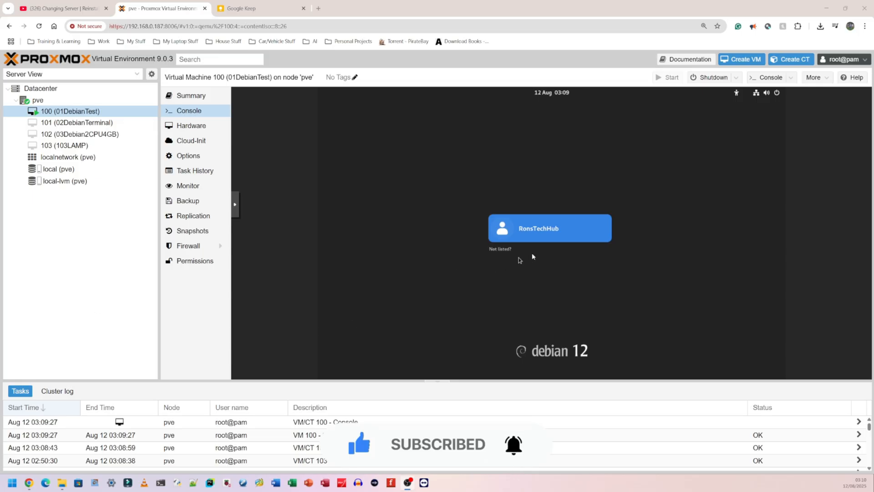
click(549, 227)
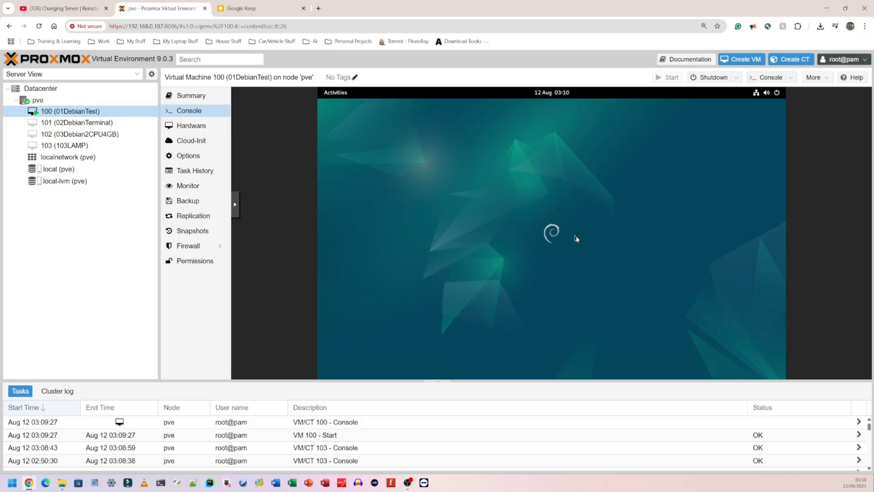
mouse_move(71, 116)
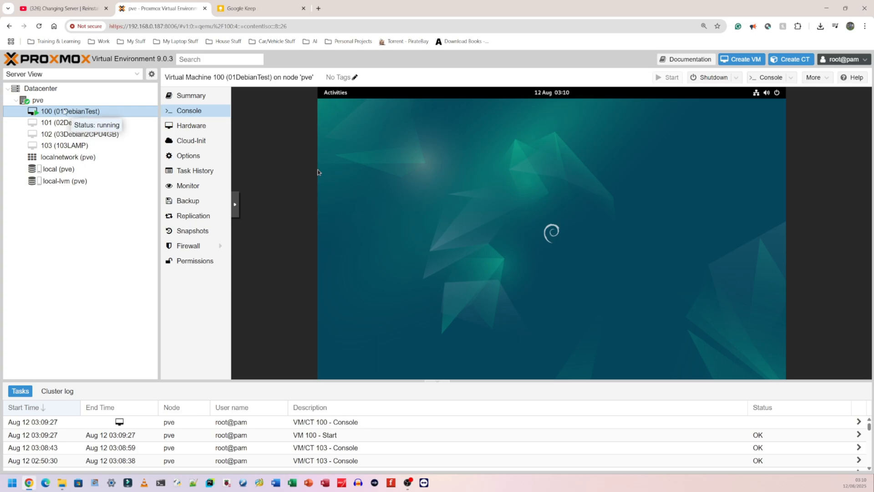
right_click(71, 112)
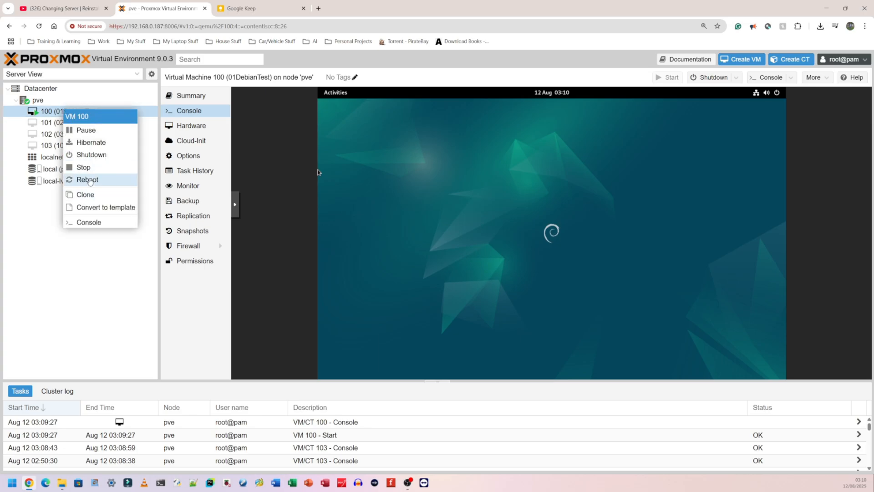
mouse_move(91, 142)
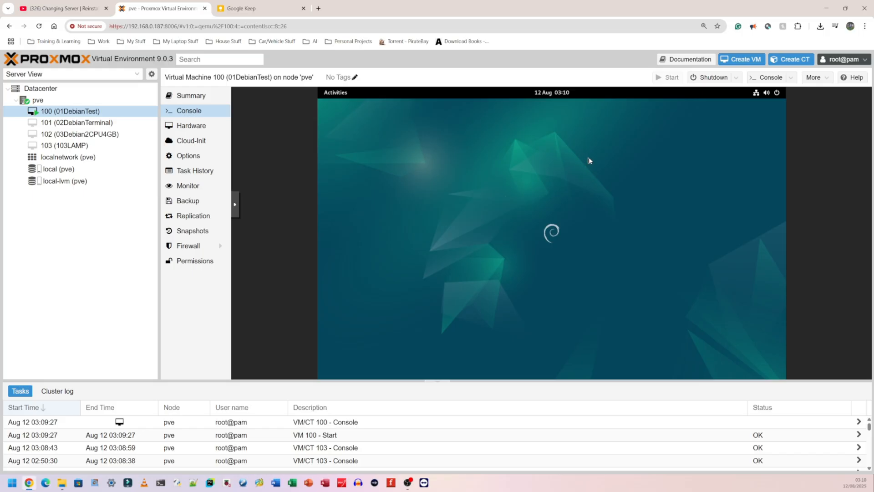
mouse_move(589, 157)
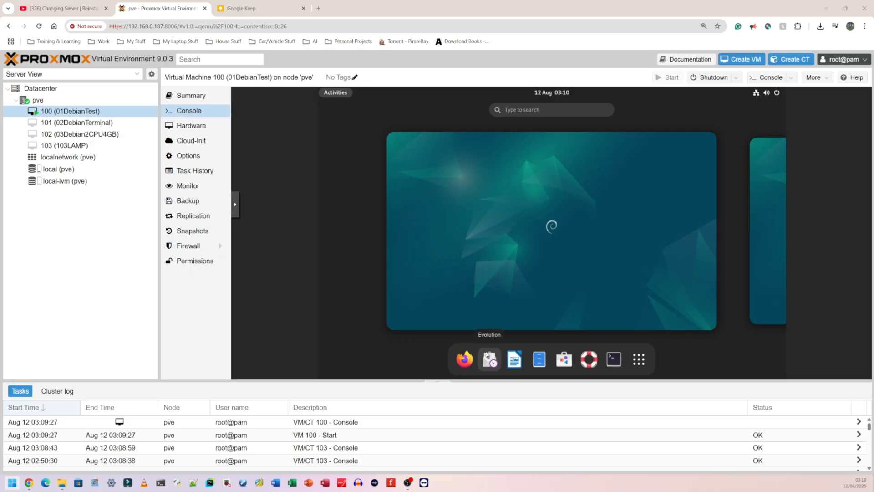
mouse_move(534, 168)
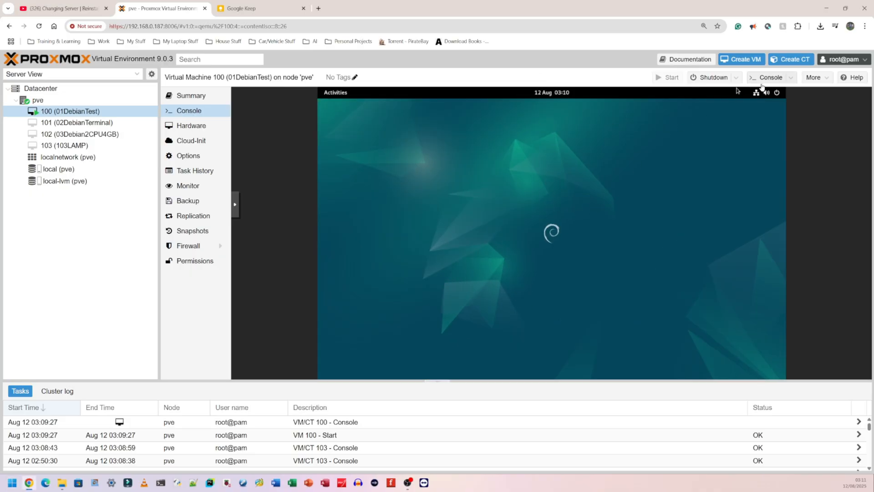
Step: Power off the Debian guest from its top-right system menu and confirm Power Off
click(766, 93)
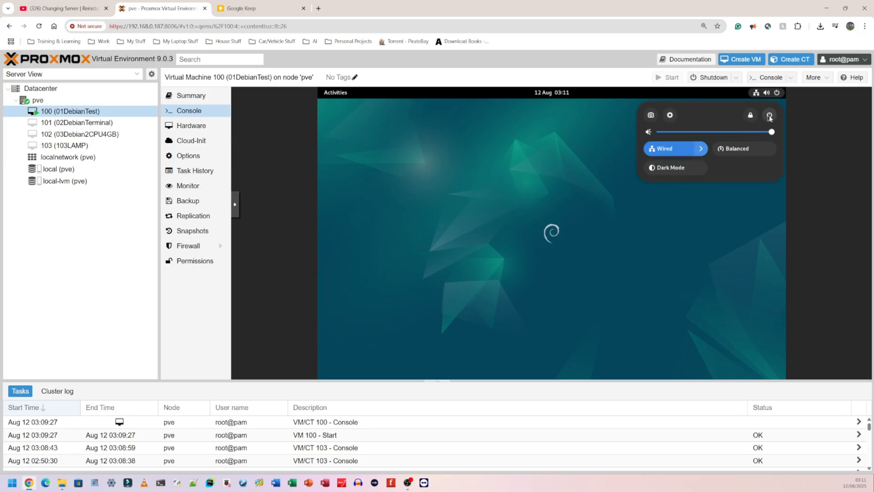
click(770, 116)
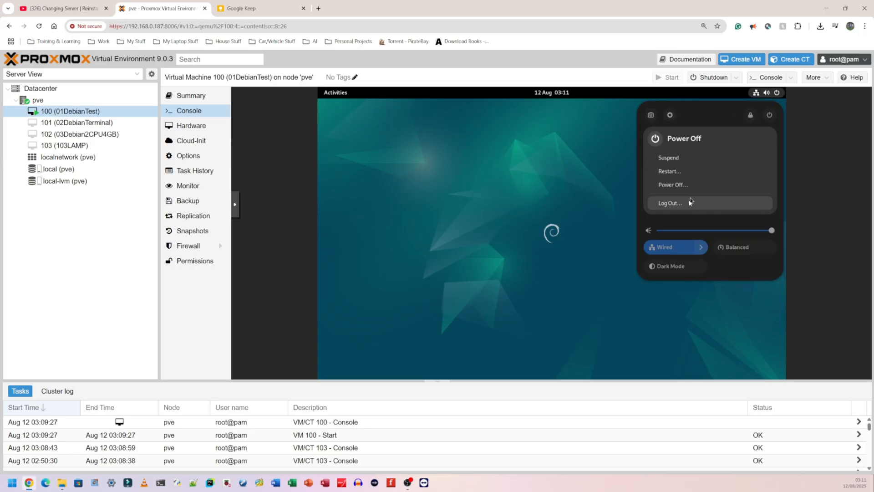
click(673, 185)
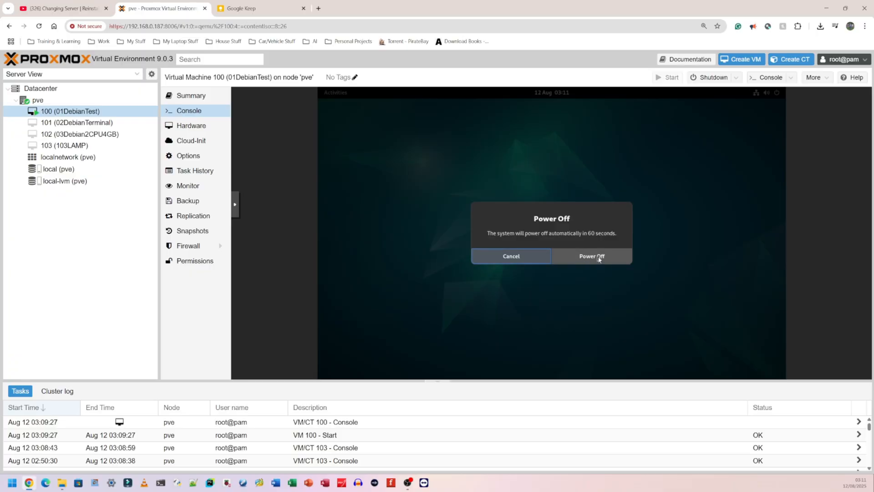
click(591, 256)
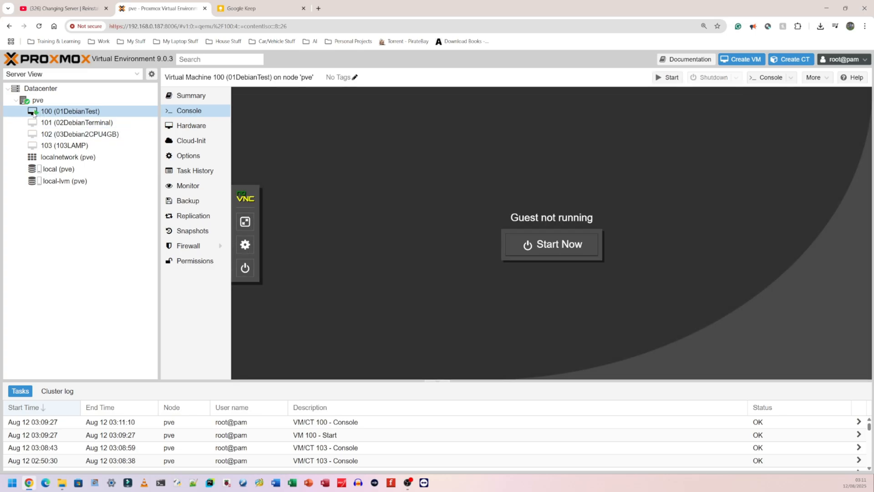
Step: Start VM 100 again from its console and sign back in to the Debian desktop with the password
click(76, 123)
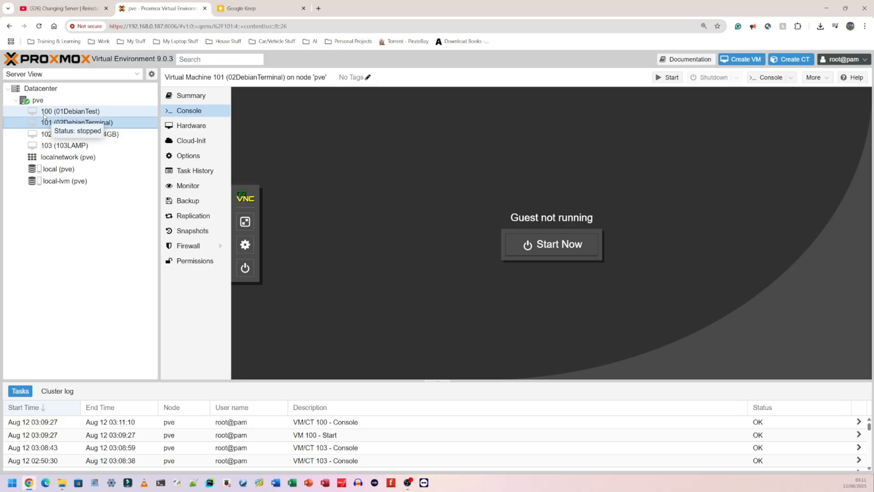
click(70, 111)
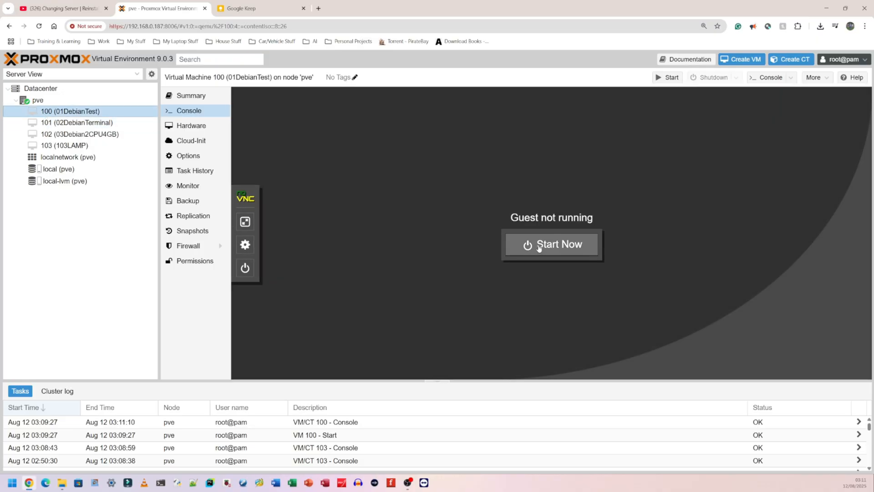
click(551, 244)
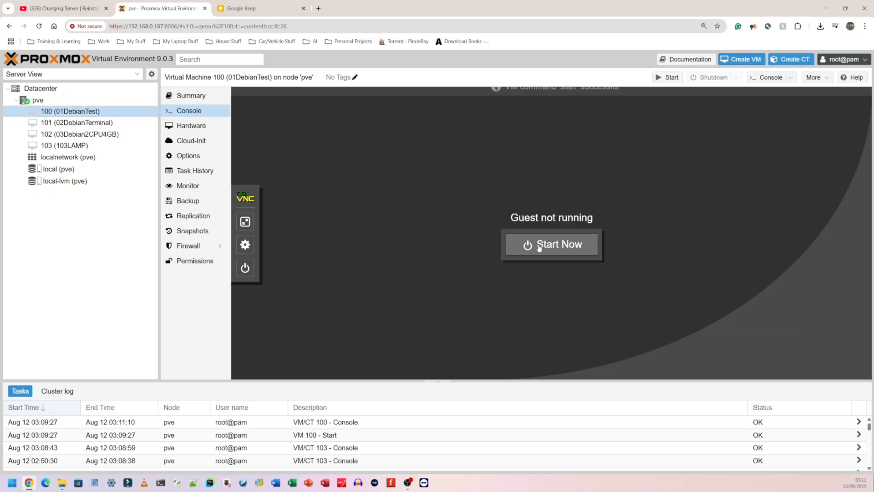
click(551, 244)
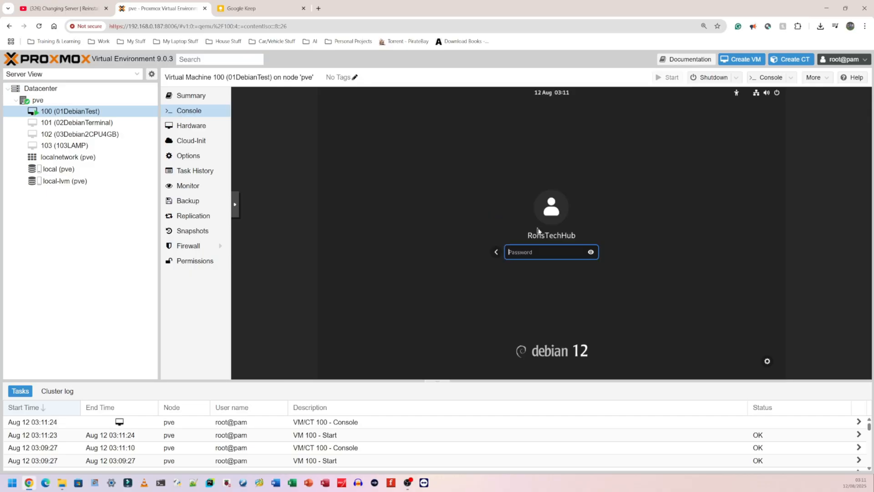
text(password)
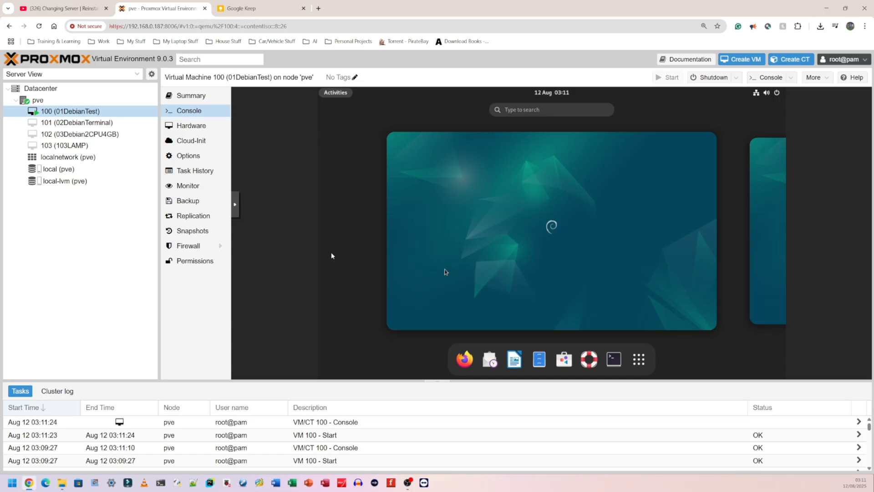
mouse_move(668, 152)
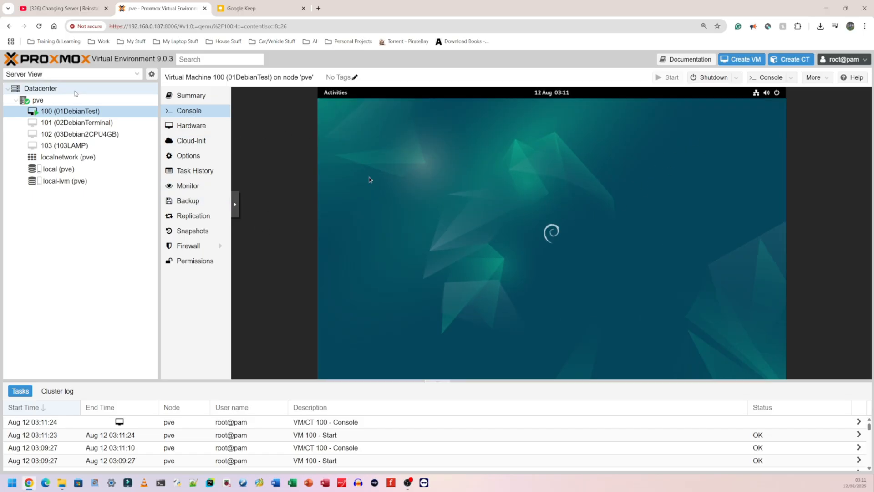
Step: Shut down VM 100 from its Server View context menu
right_click(70, 111)
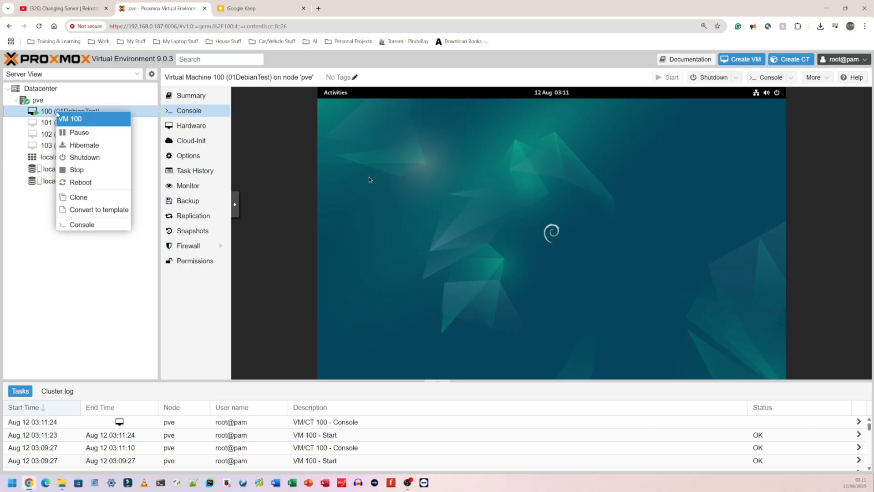
mouse_move(79, 134)
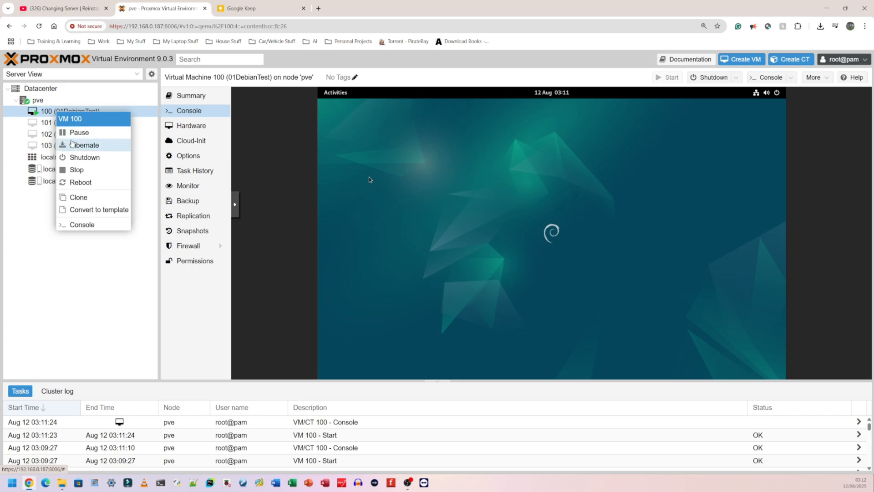
mouse_move(79, 135)
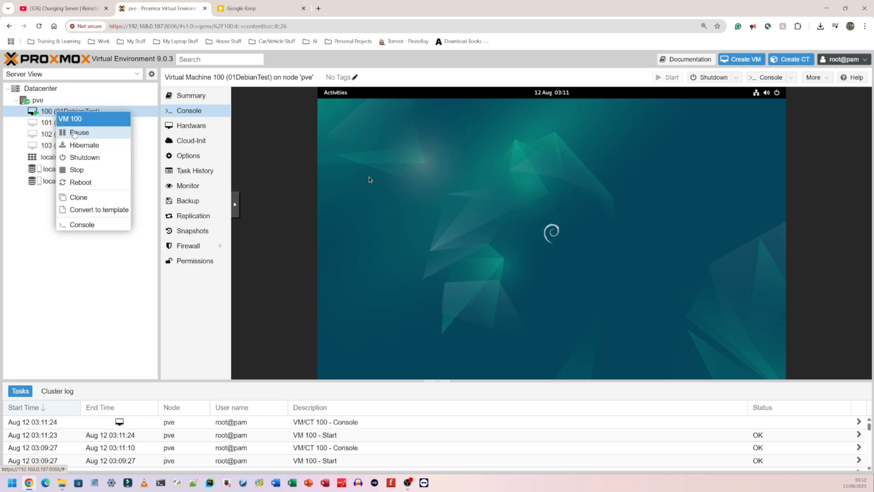
mouse_move(83, 145)
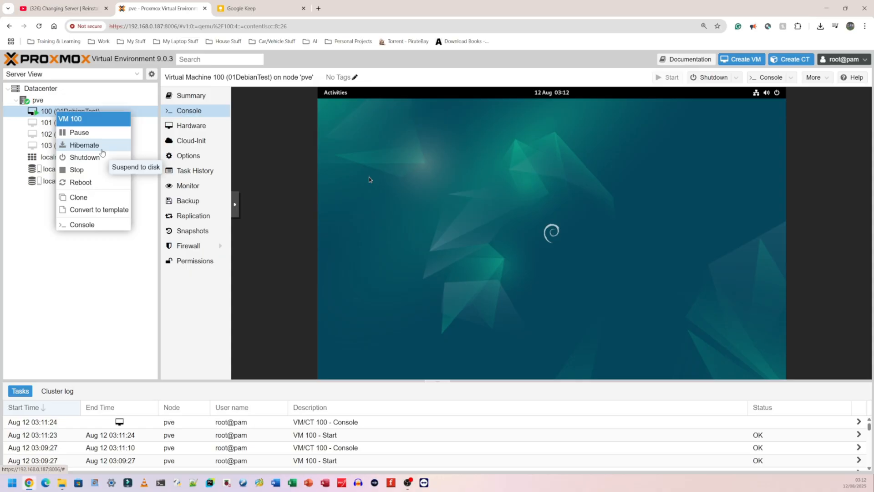
mouse_move(102, 146)
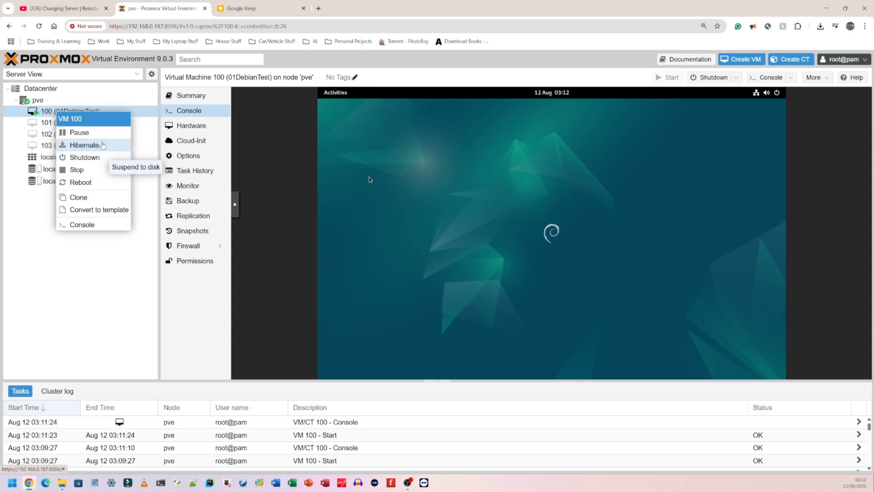
mouse_move(85, 161)
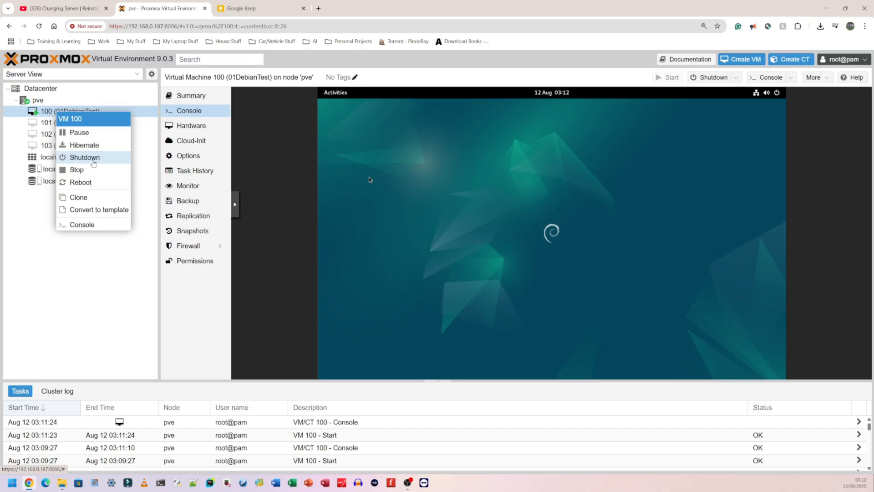
mouse_move(76, 169)
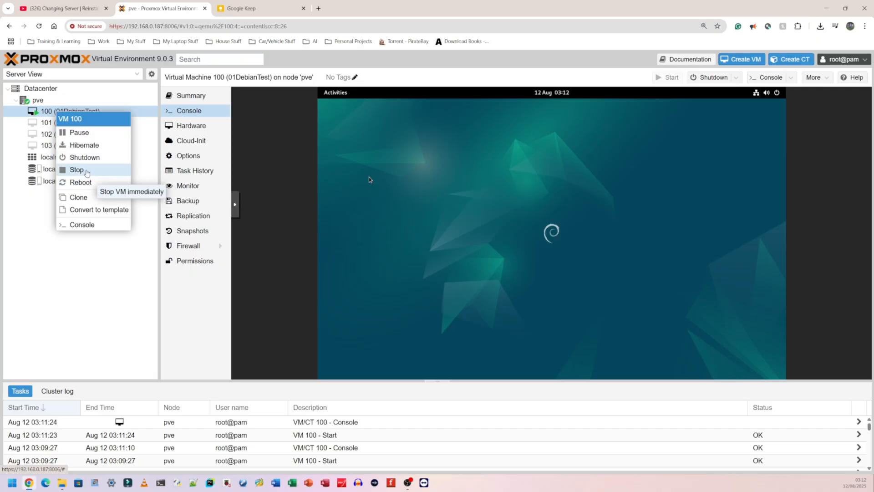
mouse_move(80, 182)
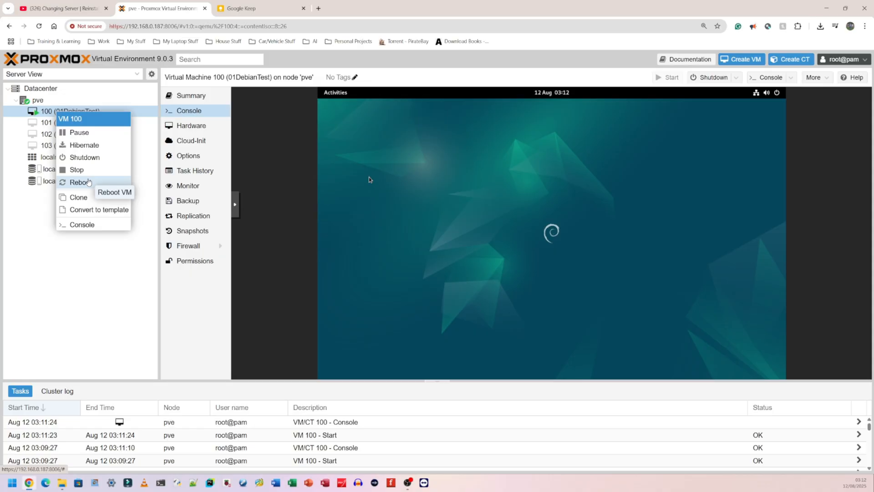
mouse_move(98, 188)
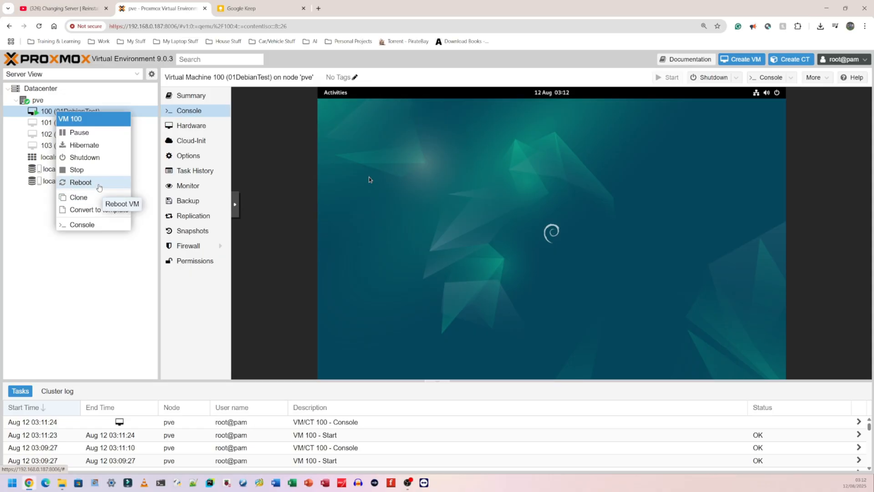
mouse_move(83, 159)
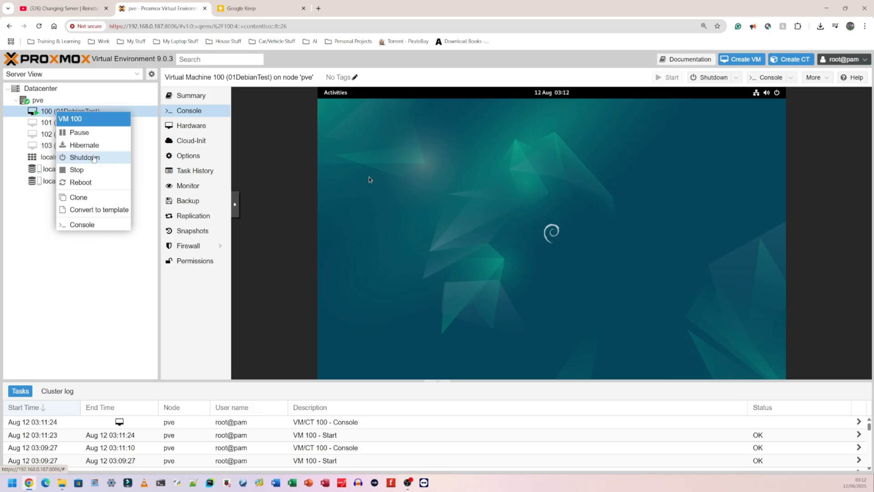
click(84, 158)
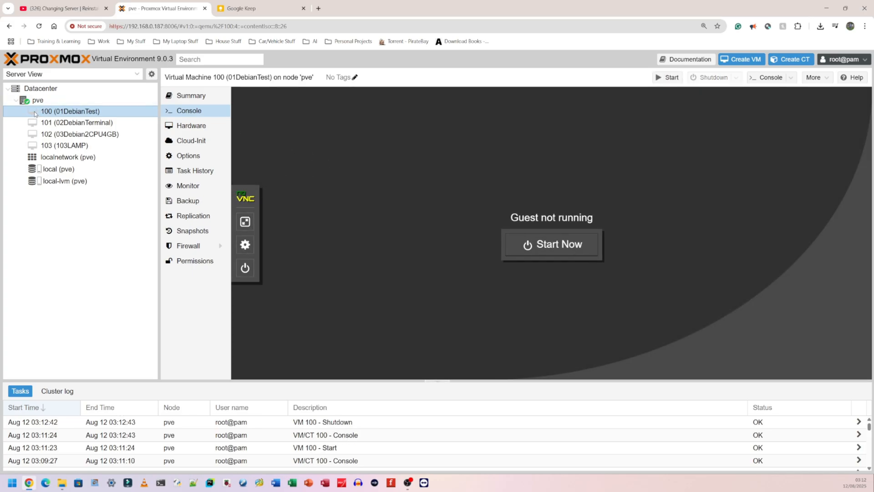
Step: Start VM 100 from its console, then Stop it from the context menu and confirm Yes
click(551, 244)
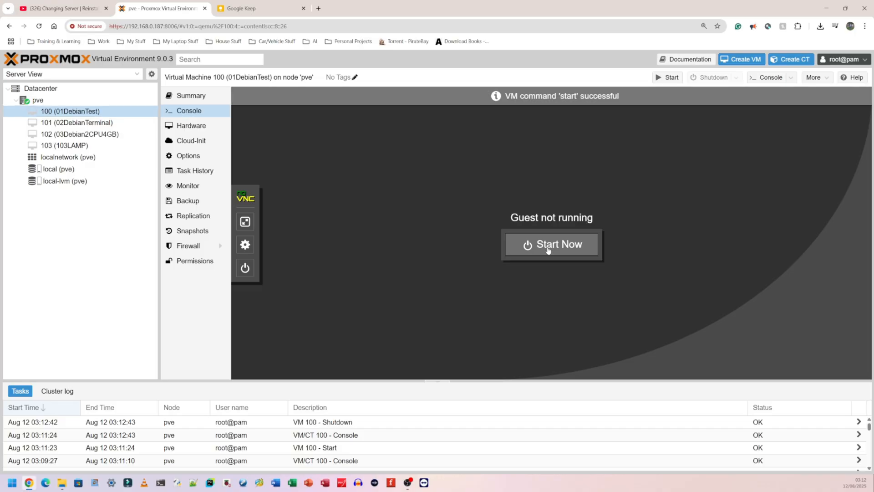
click(551, 244)
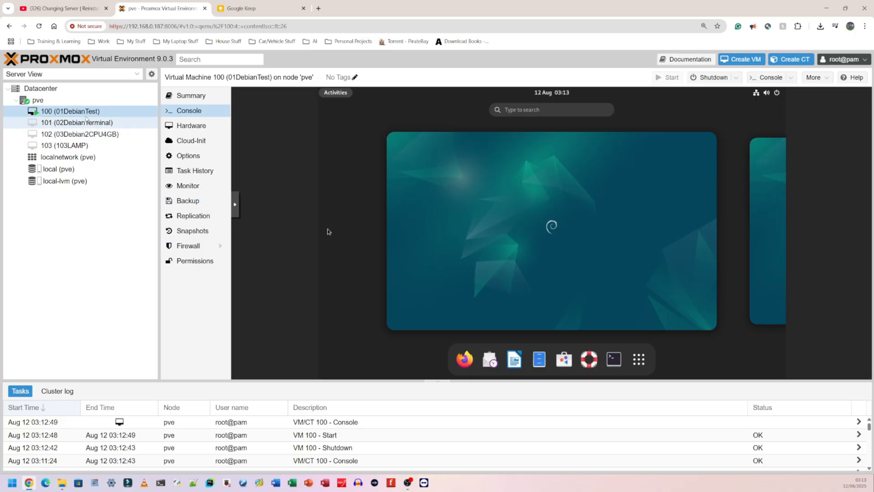
right_click(71, 112)
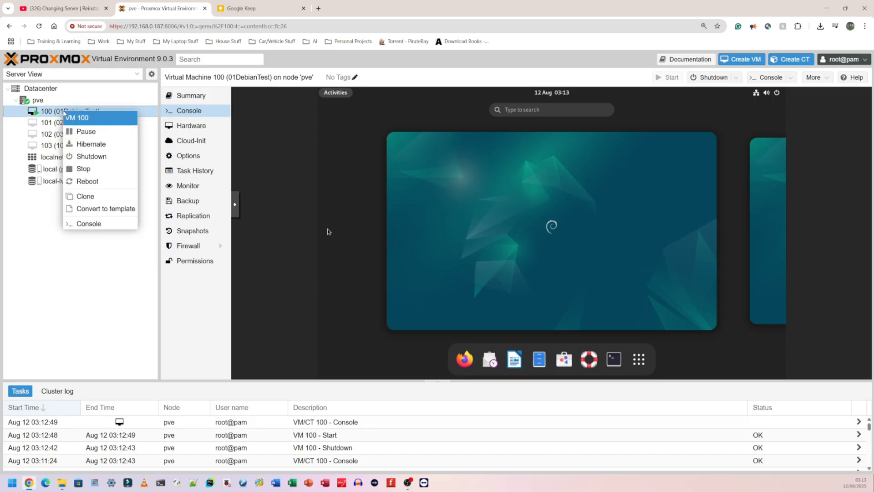
click(83, 169)
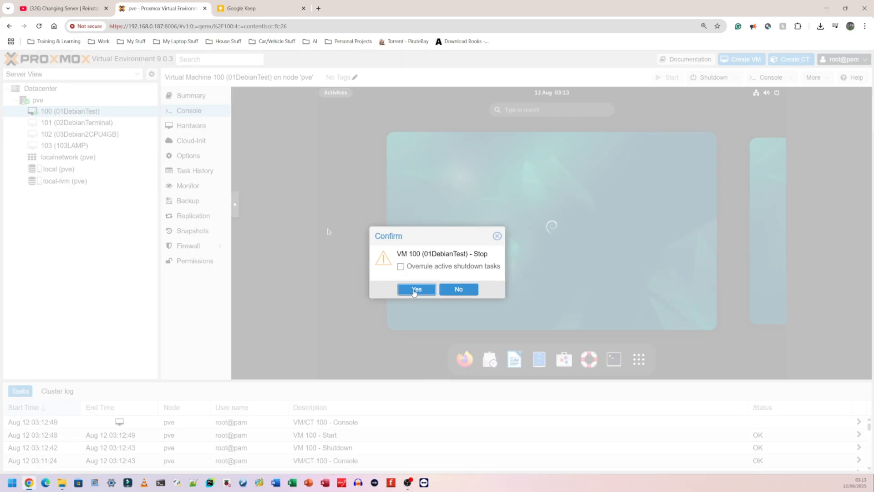
click(416, 289)
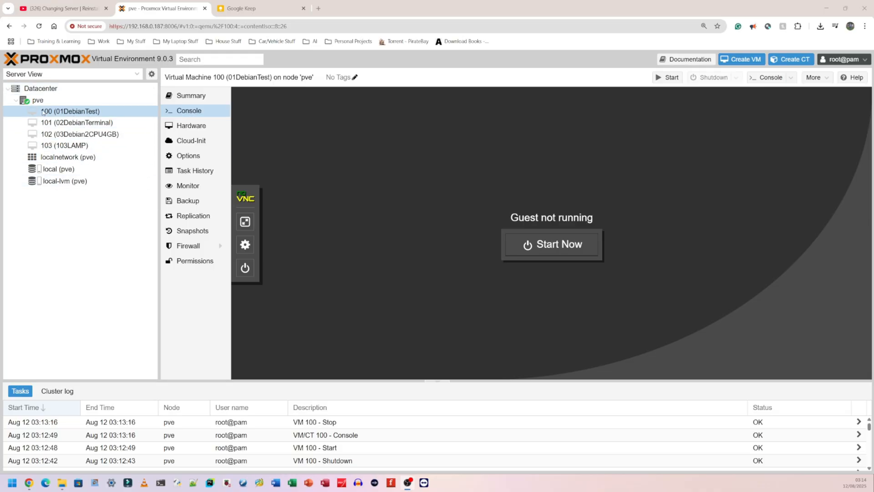
mouse_move(77, 124)
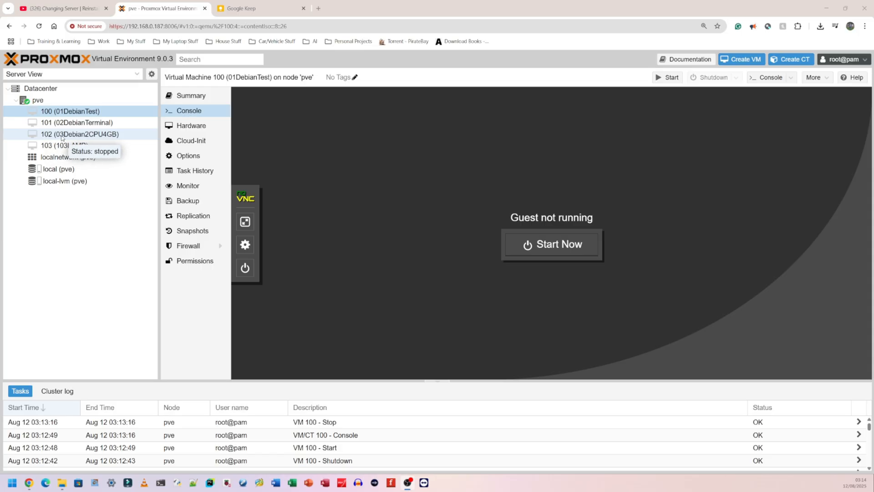
mouse_move(105, 140)
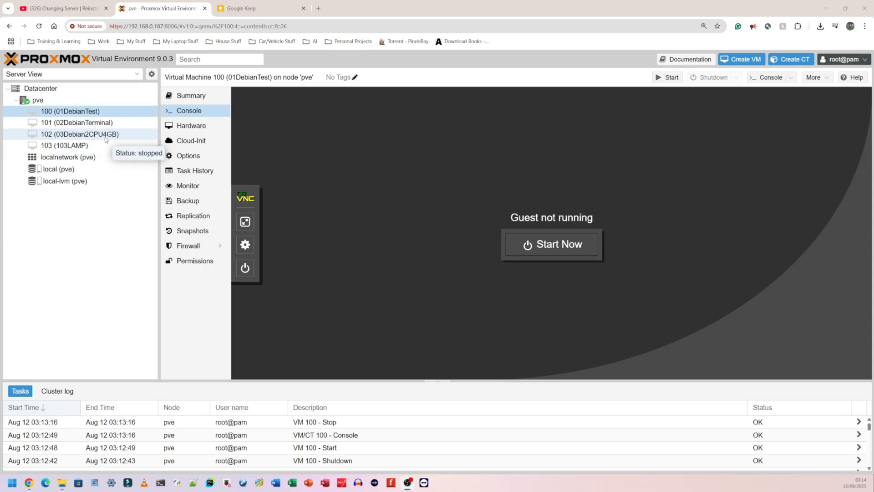
mouse_move(111, 134)
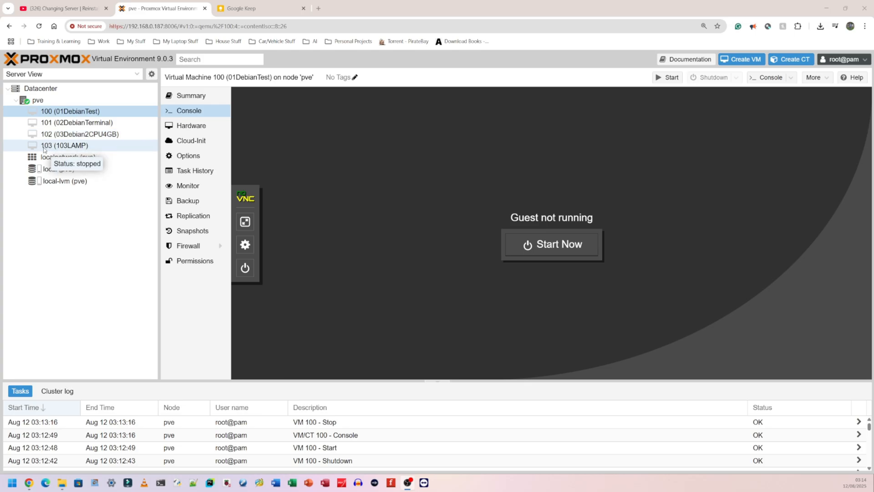
Step: Select VM 103 (103LAMP) in the tree, then collapse the pve node's guest list
click(64, 144)
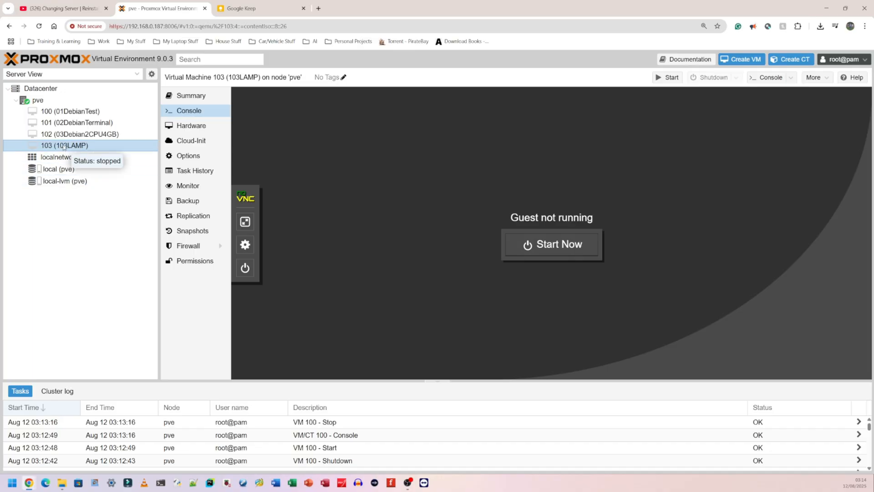
click(24, 100)
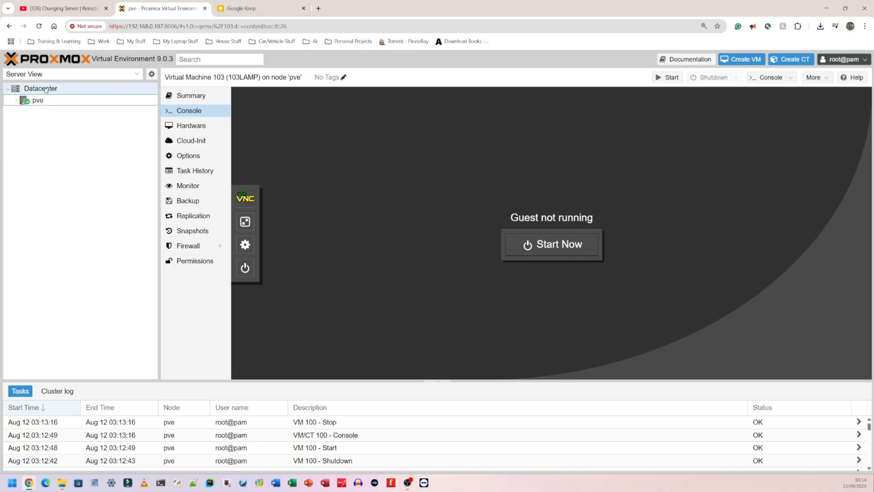
Step: Go through Datacenter and pve overviews, re-expand pve and select VM 103 (103LAMP) again
click(40, 88)
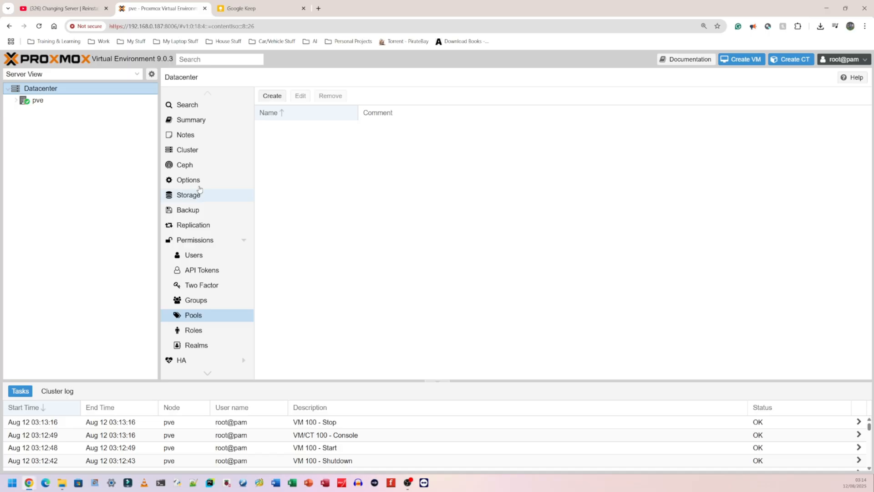
click(37, 100)
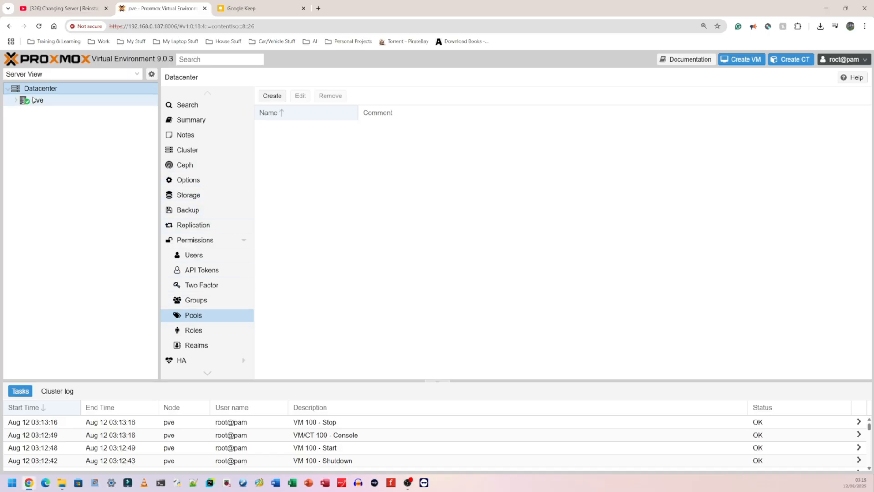
mouse_move(40, 104)
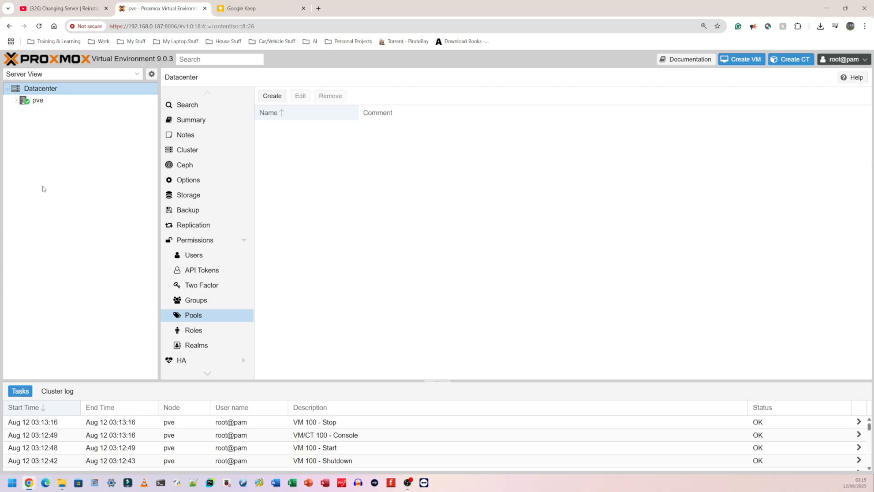
click(37, 100)
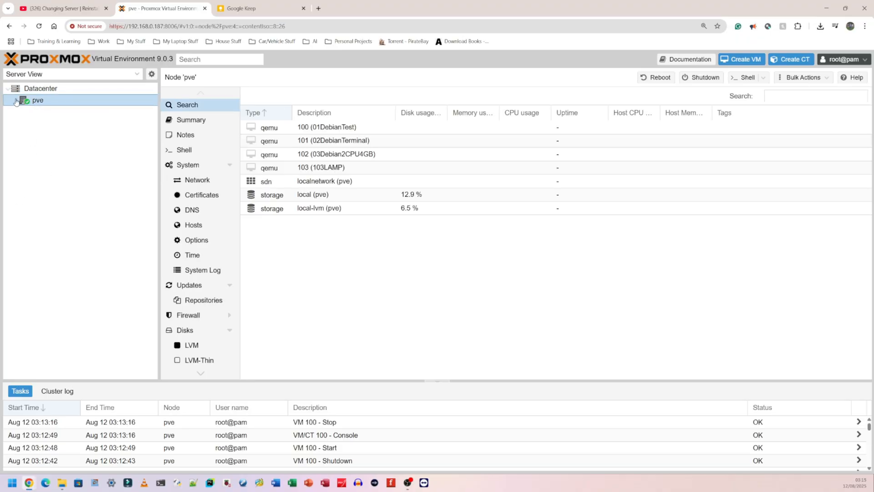
key(ctrl+plus)
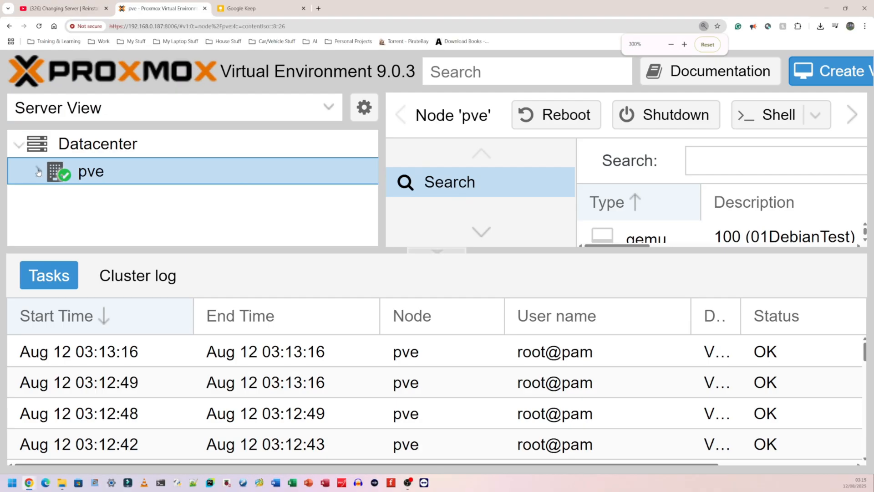
click(38, 171)
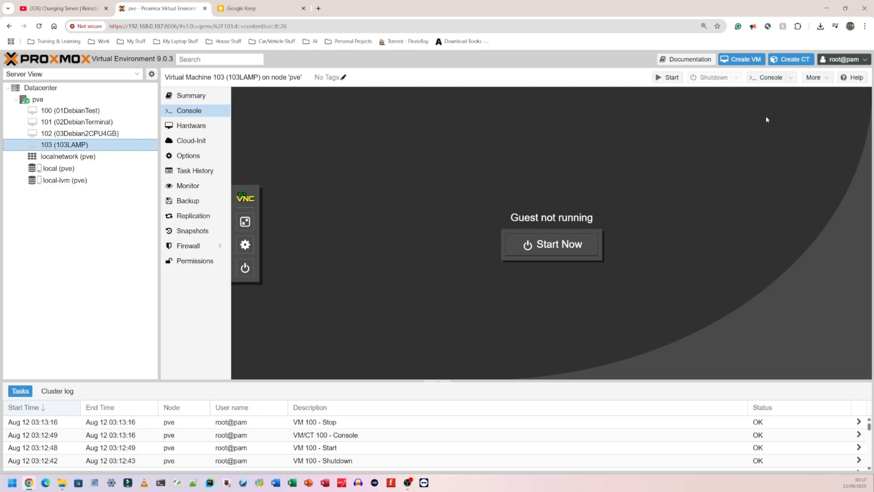
Step: Remove VM 103 via More > Remove with both purge options ticked and ID 103 confirmed
click(816, 76)
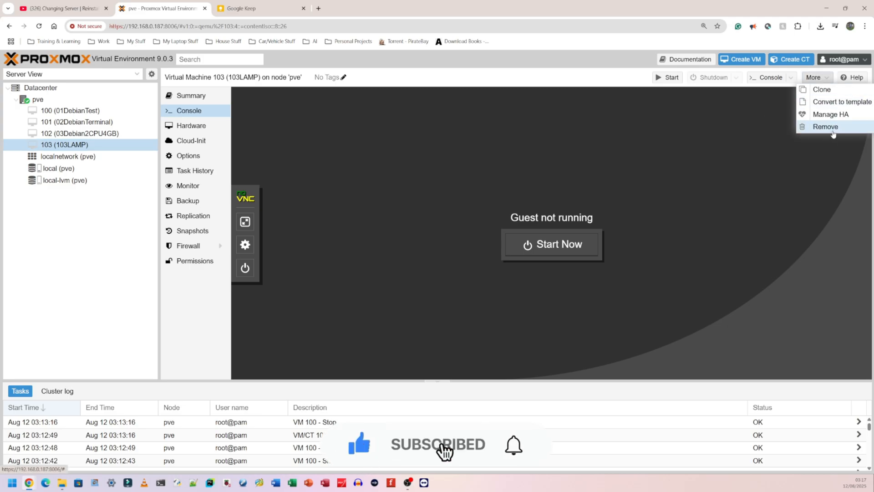
click(826, 127)
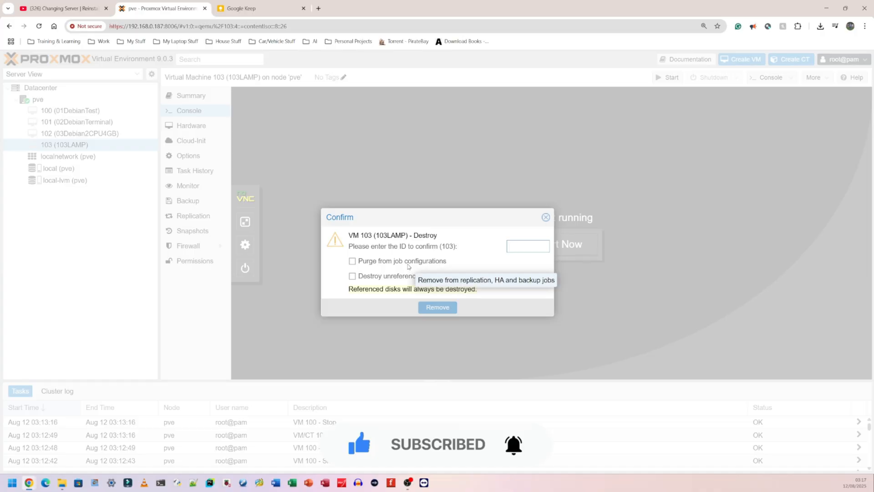
click(353, 275)
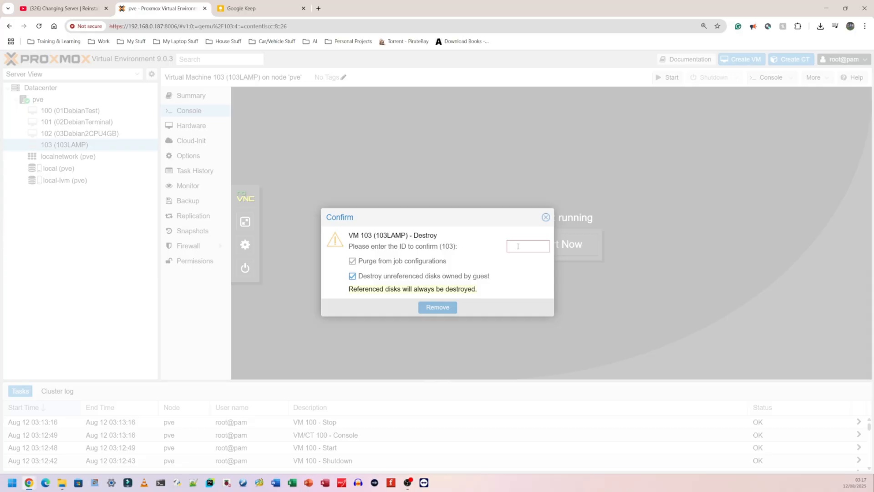
text(103)
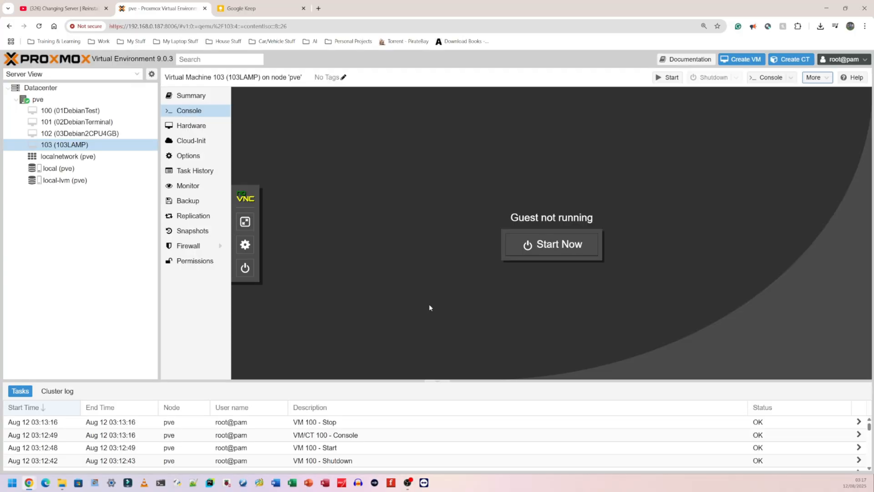
click(37, 100)
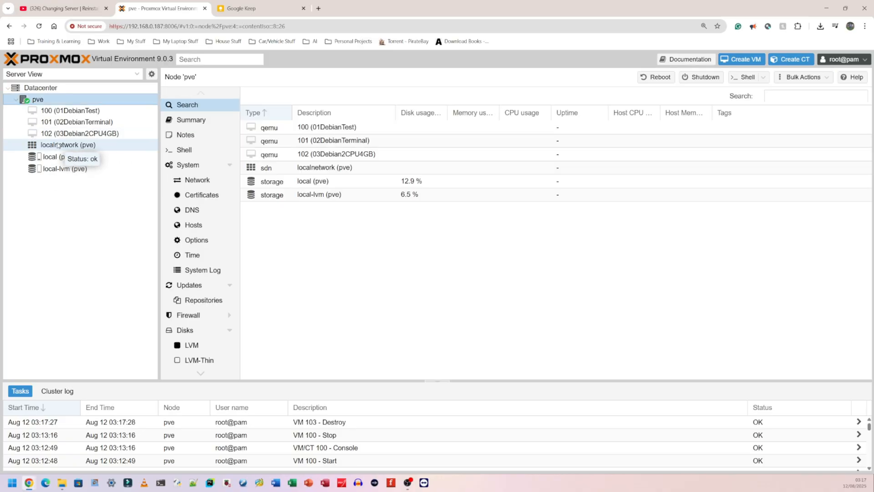